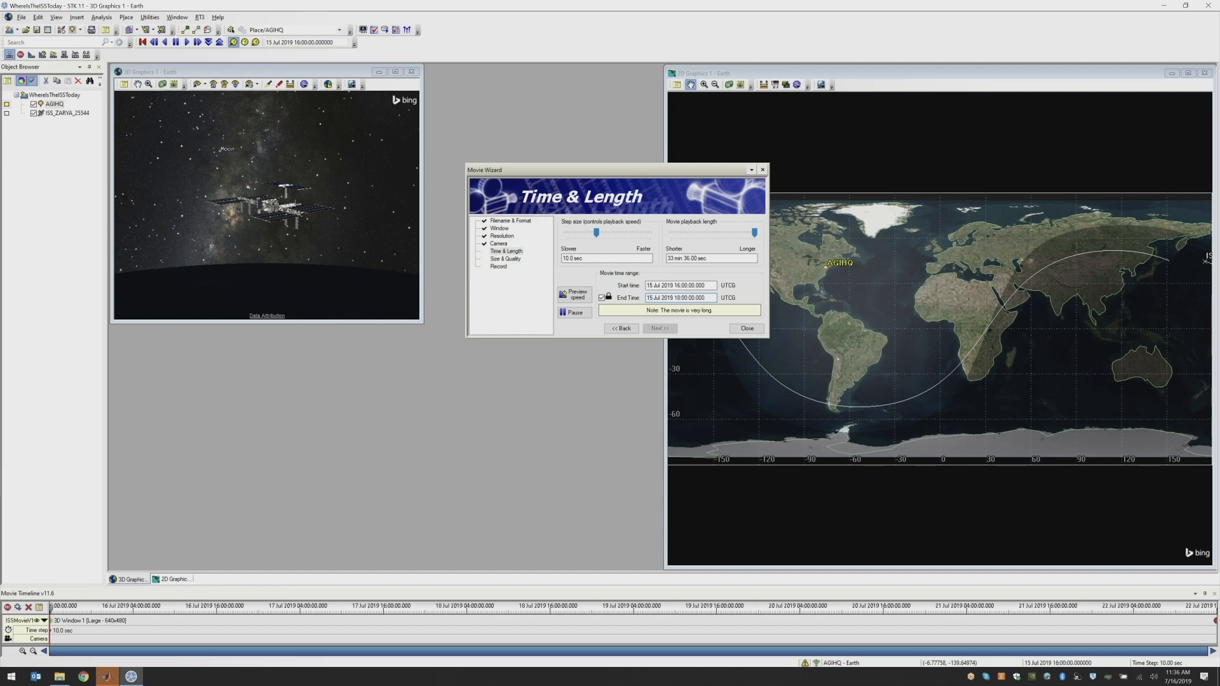
- Reduce the movie playback length to 24.00 sec, keeping the 10-second step size
click(678, 297)
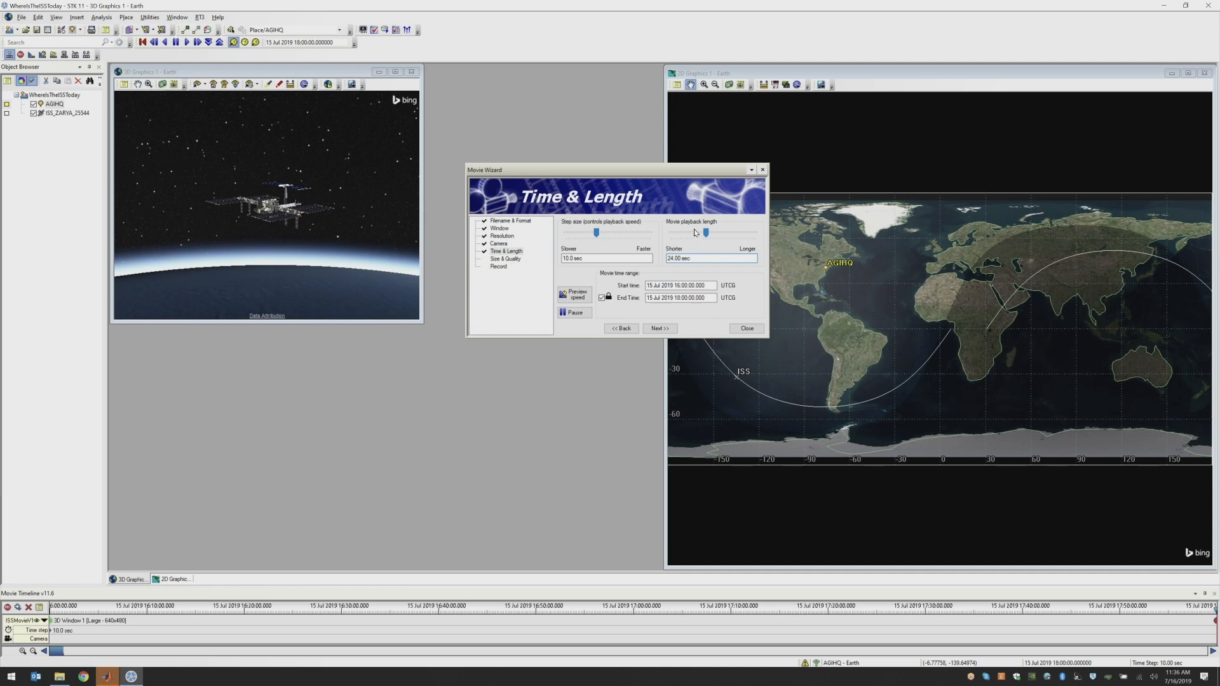
click(708, 258)
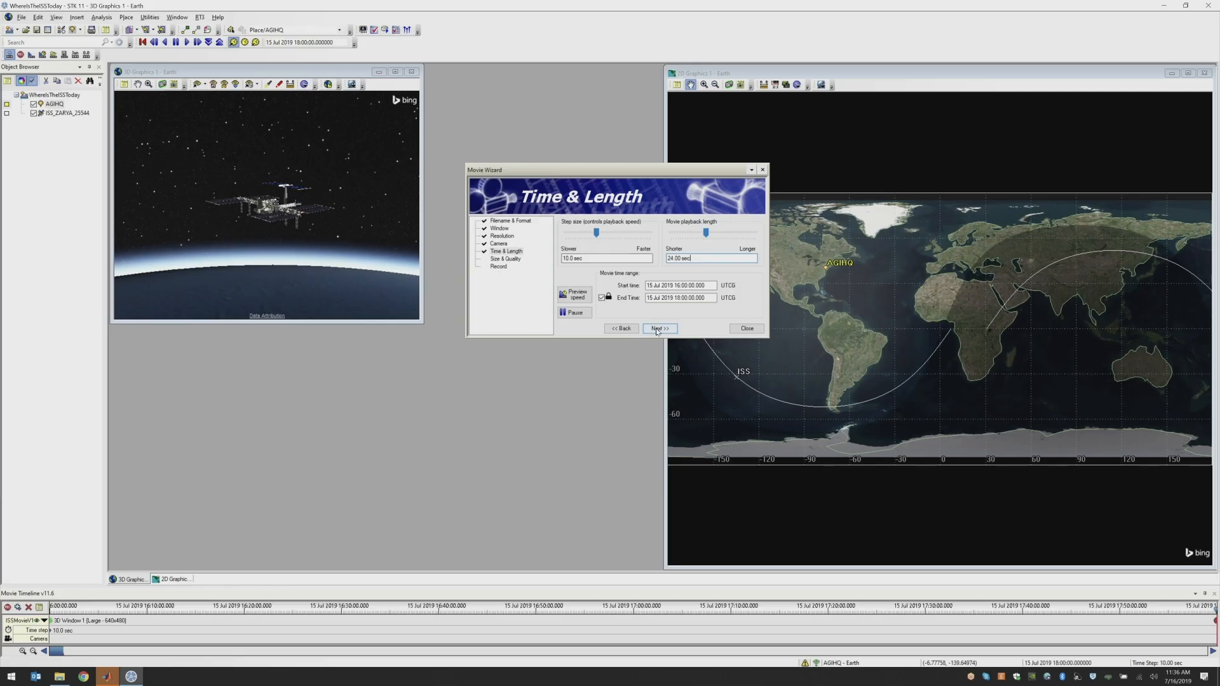
click(660, 328)
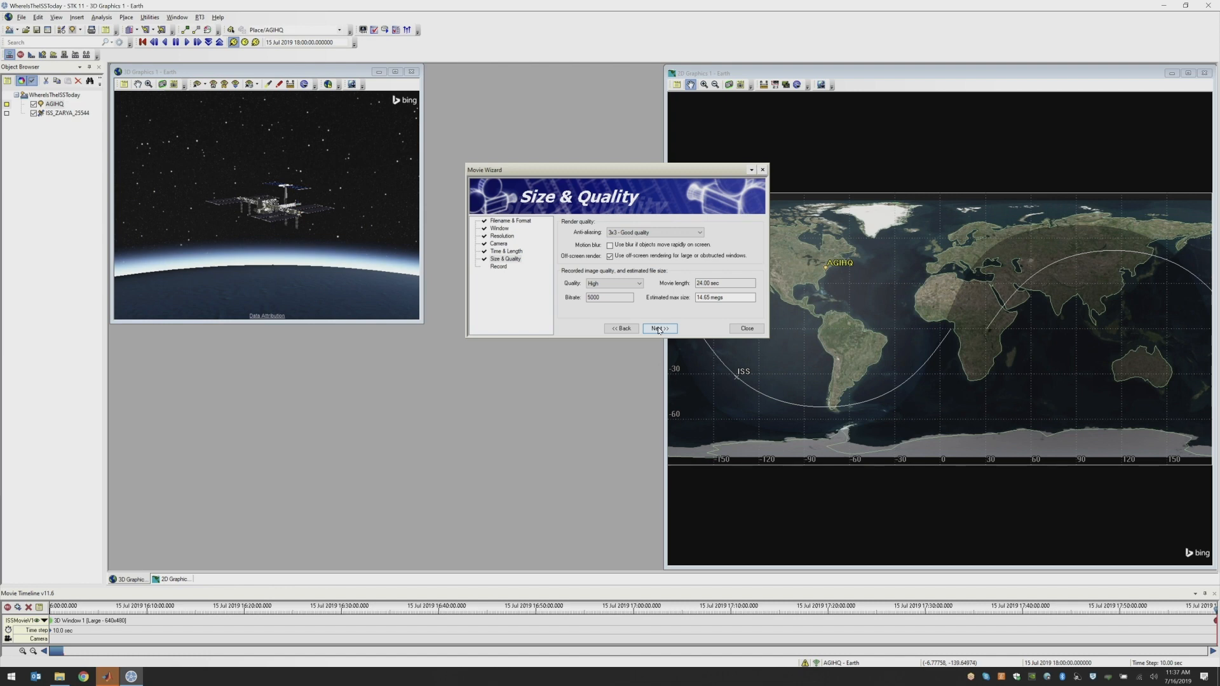
- Set anti-aliasing to Off (Draft quality) and Quality to Low at 1000 bitrate, estimating 2.93 MB
click(698, 231)
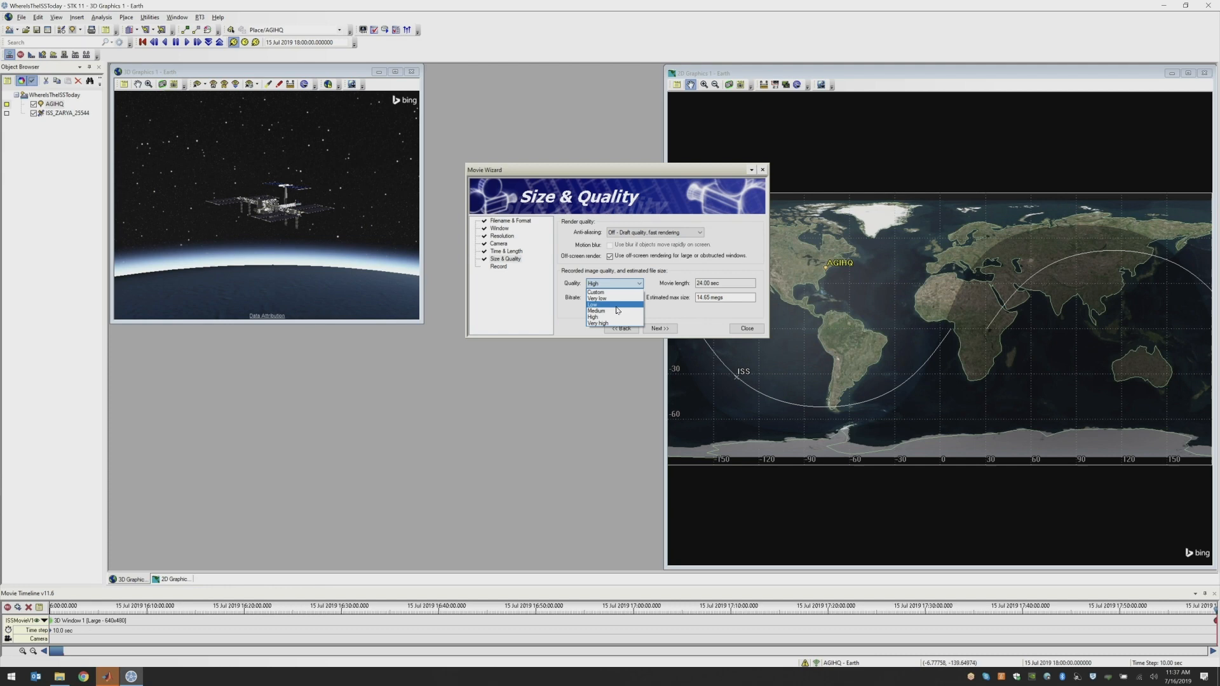
click(593, 303)
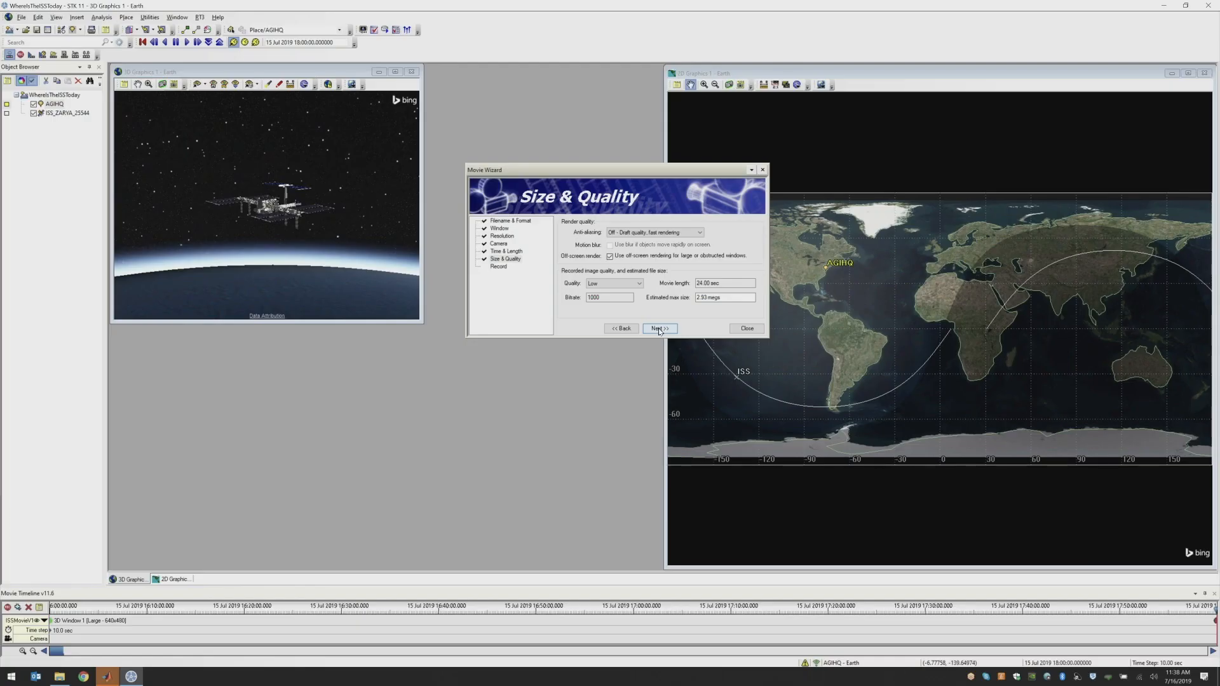
- Record the movie as ISSMovie11.wmv to completion and decline playing it back
click(659, 328)
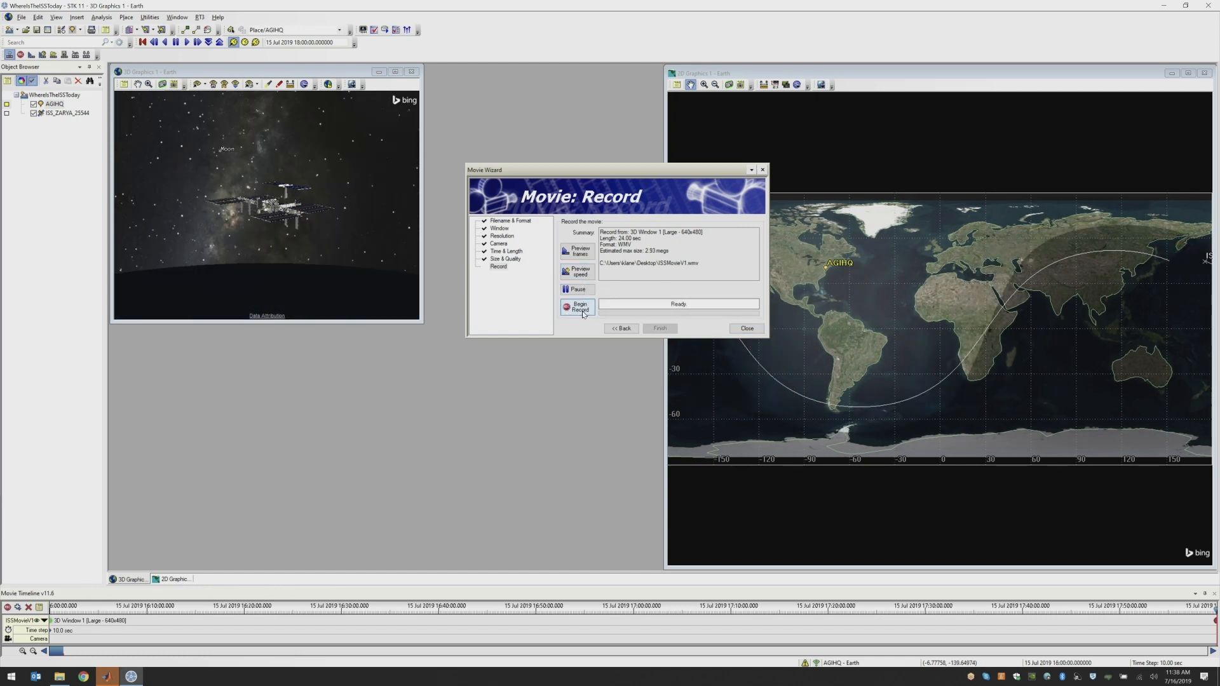
click(579, 306)
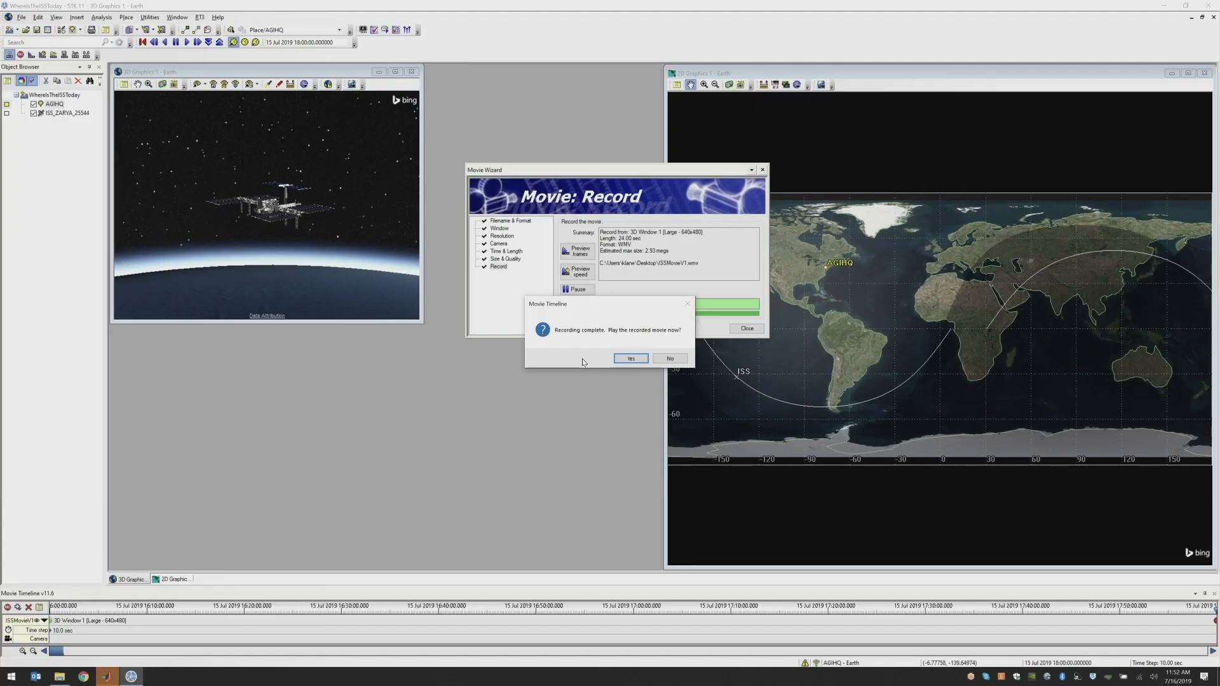
click(669, 358)
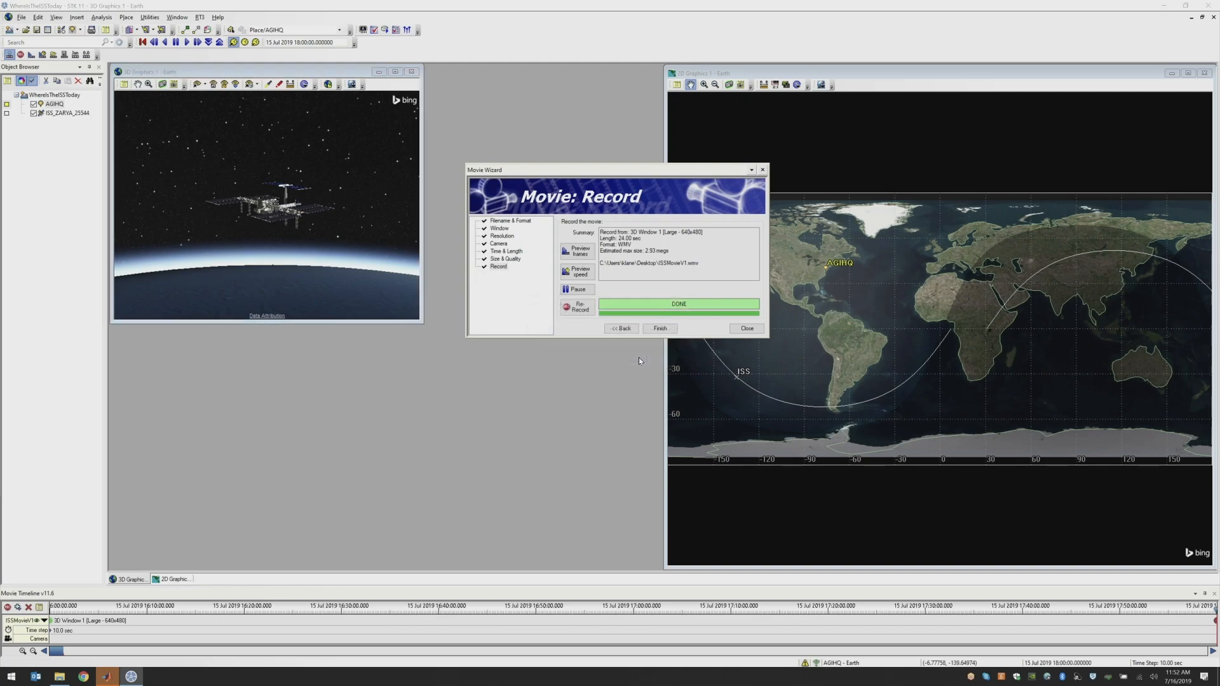